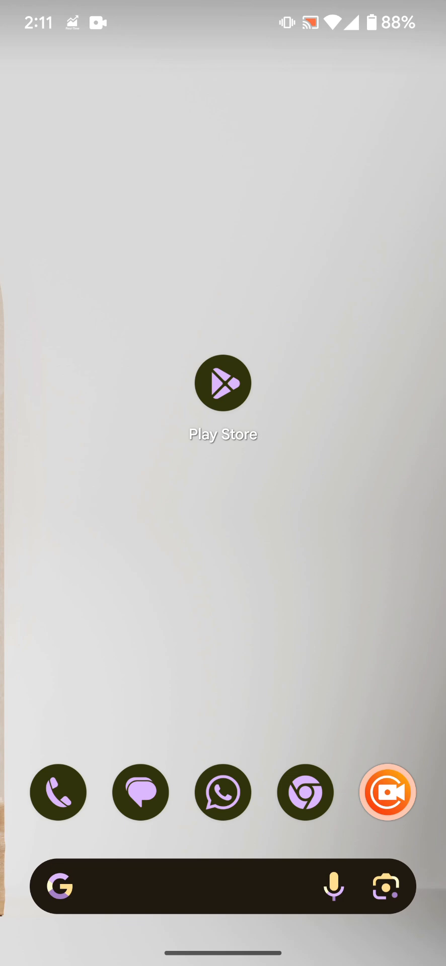
- Reach the Payments & subscriptions page from the Play Store account menu
click(223, 382)
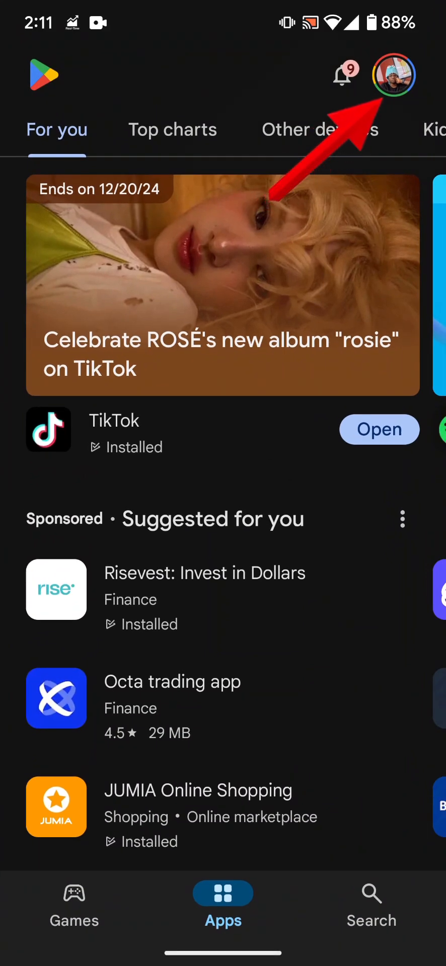
click(391, 76)
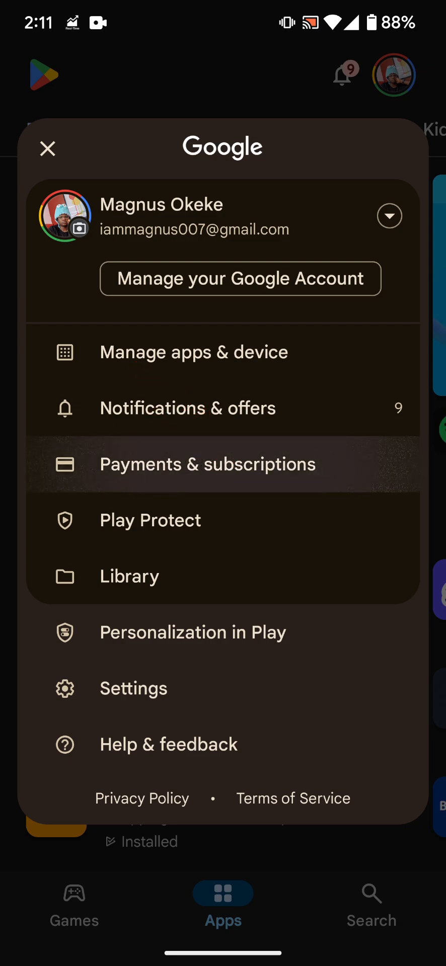
click(207, 463)
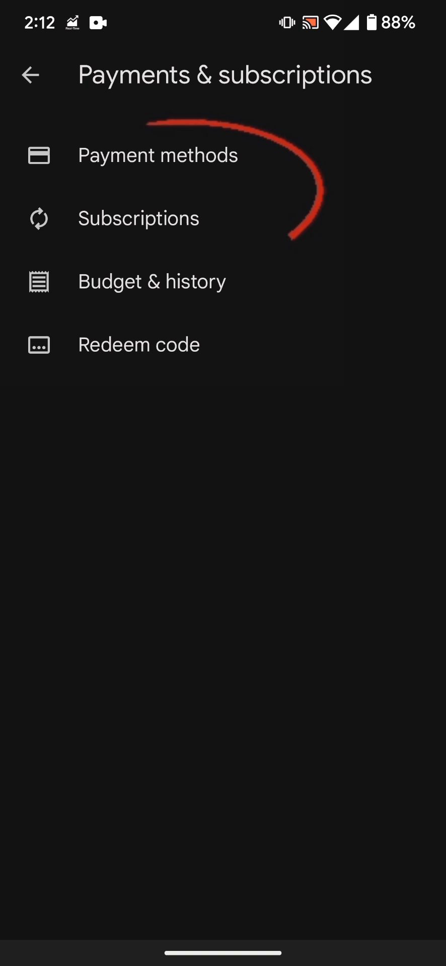
- Show the saved payment methods list including the Verve-3099 card and Mastercards
click(158, 155)
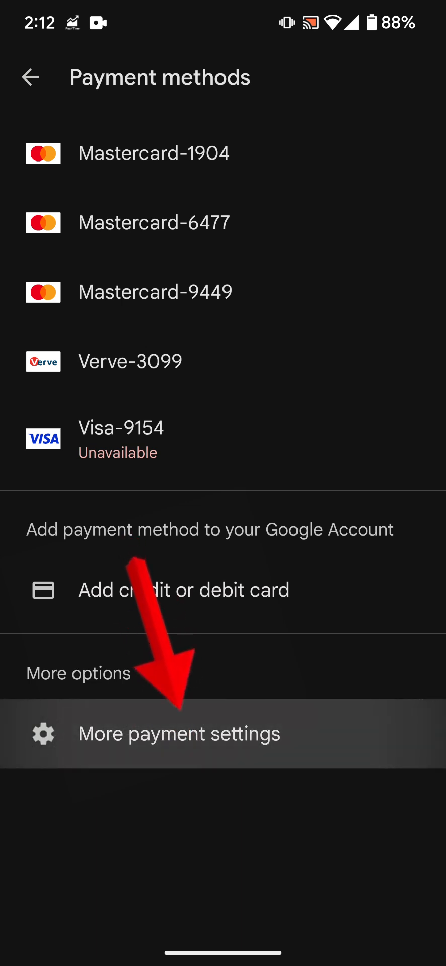
- Go to More payment settings, landing in Chrome with payments.google.com entered
click(178, 734)
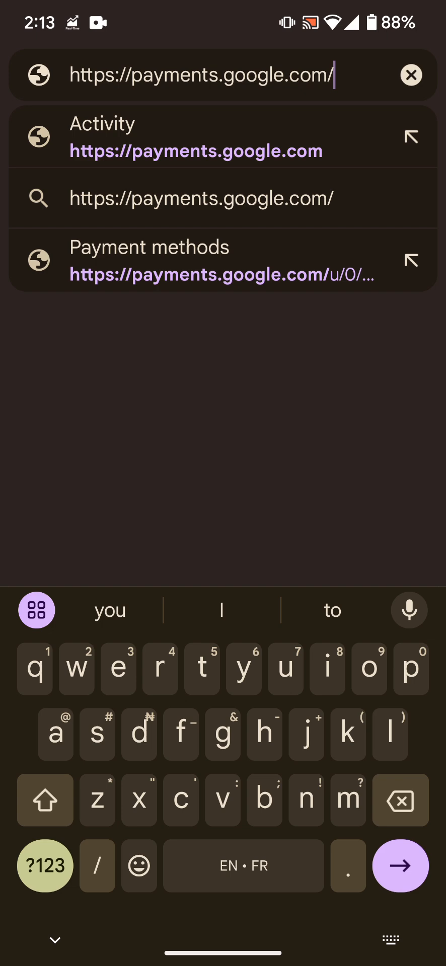
- Load payments.google.com showing the account's recent Activity transactions
click(224, 260)
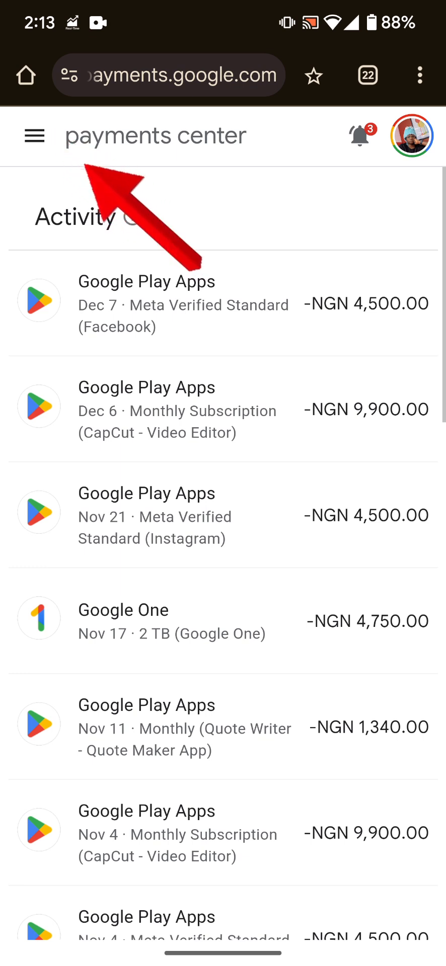
click(34, 134)
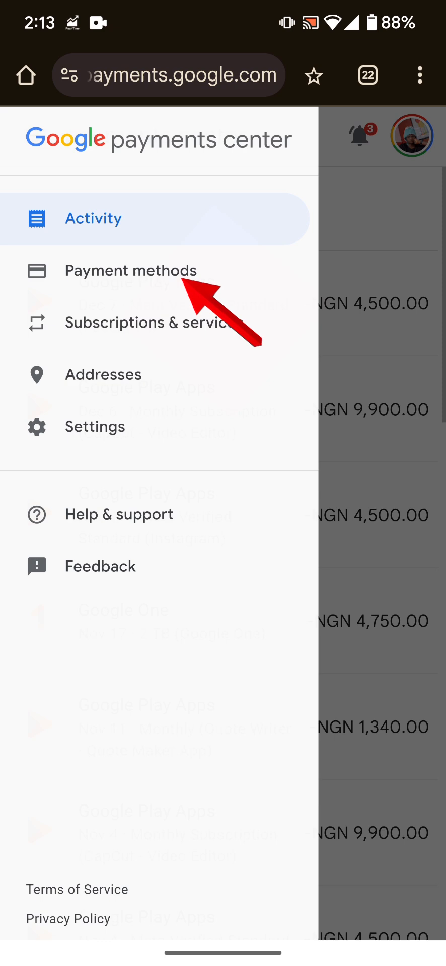
click(130, 271)
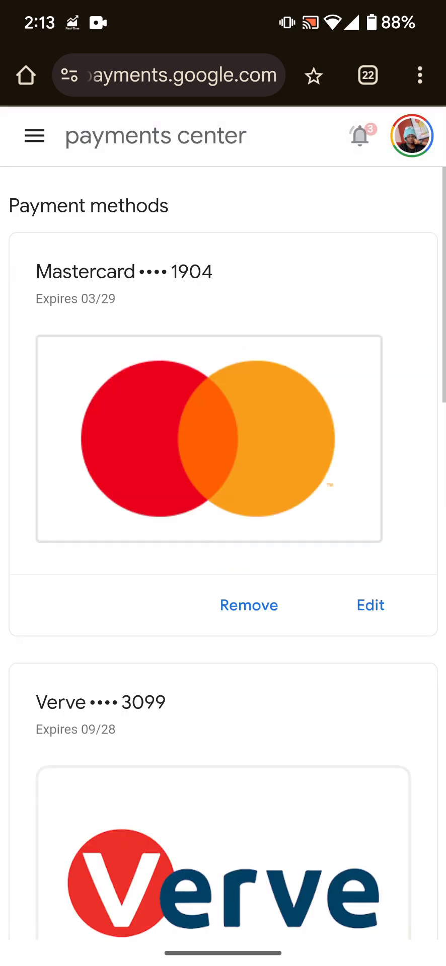
scroll(down, 3)
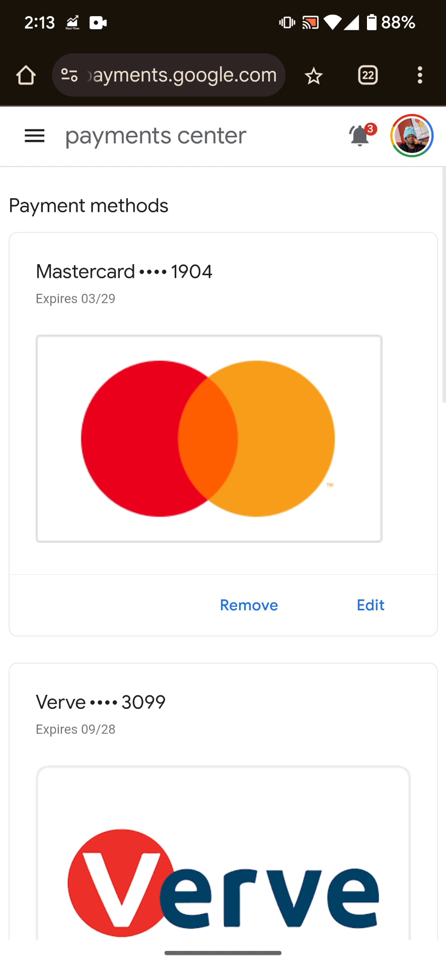
scroll(down, 3)
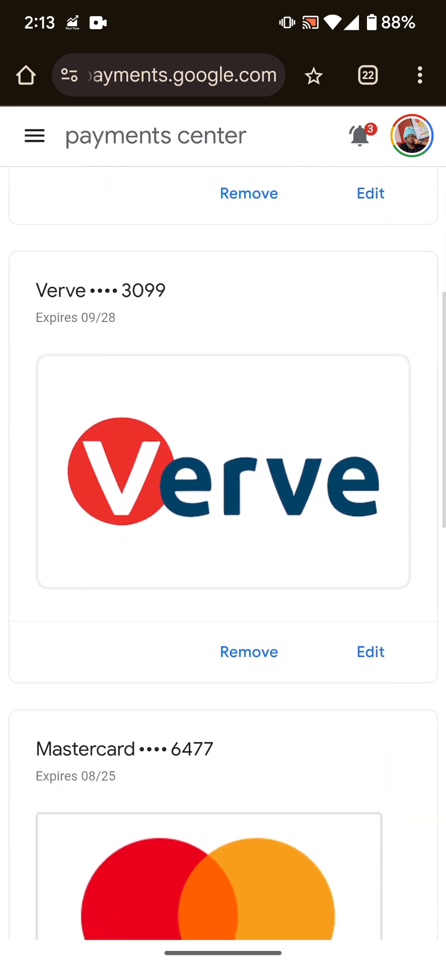
scroll(down, 3)
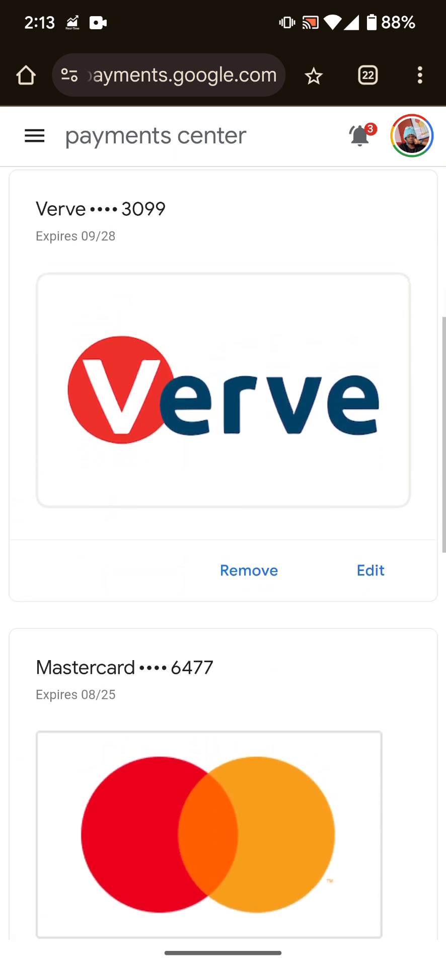
scroll(down, 3)
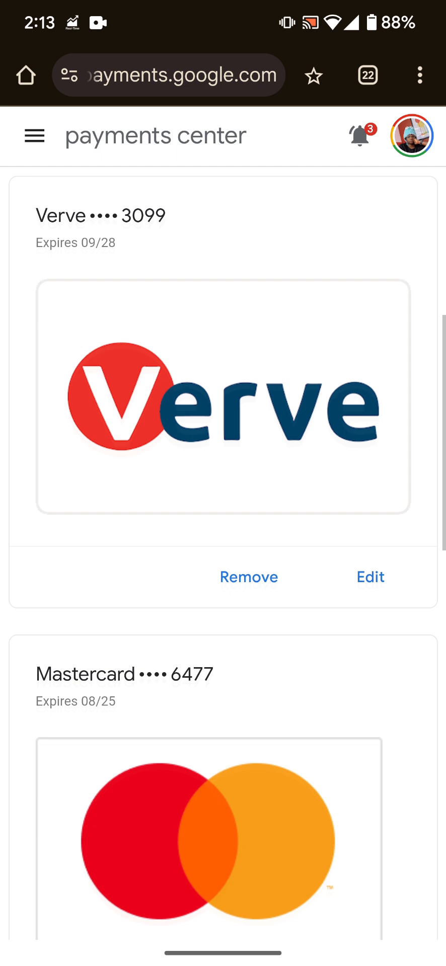
click(248, 576)
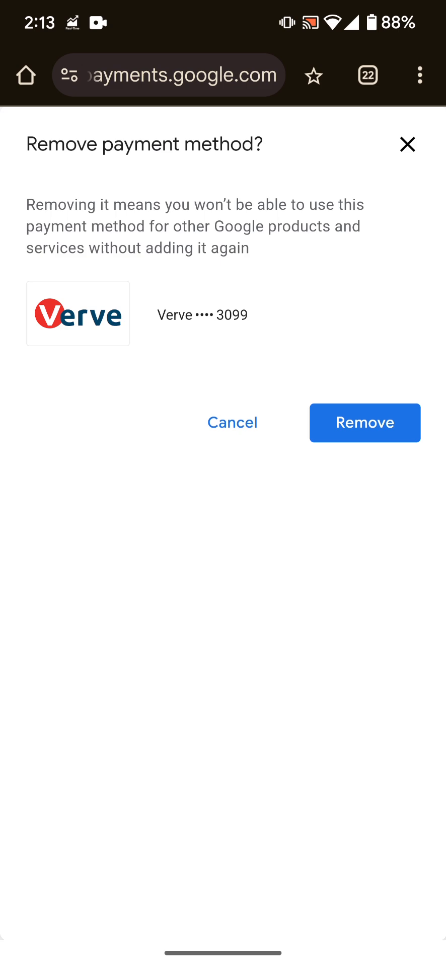
click(231, 422)
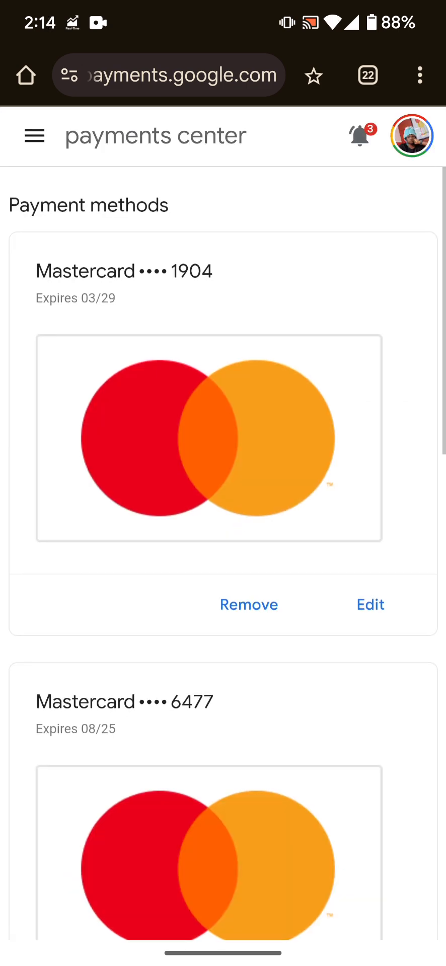
scroll(down, 3)
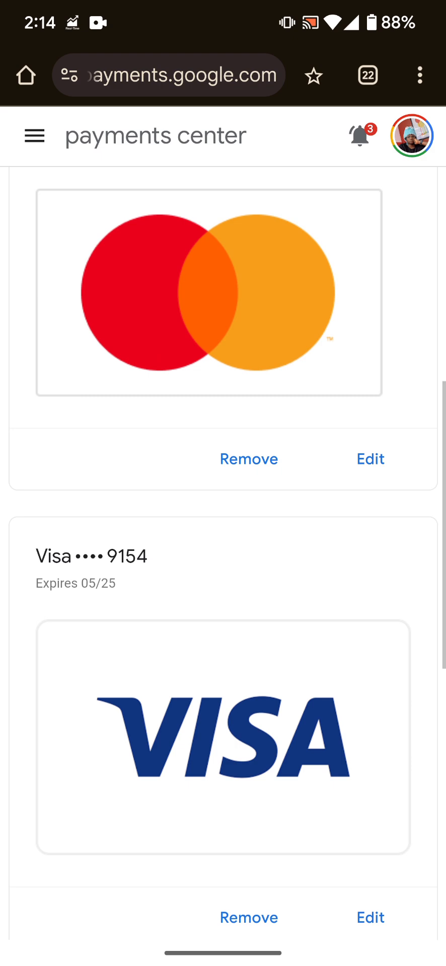
scroll(up, 3)
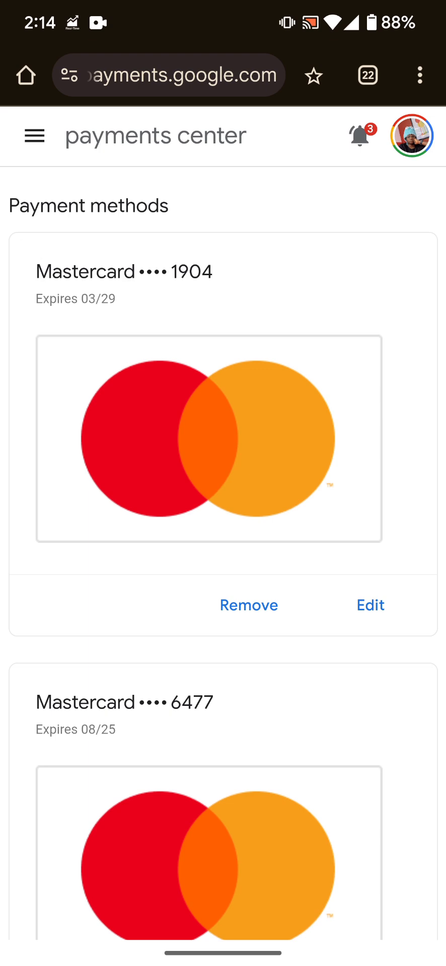
click(34, 135)
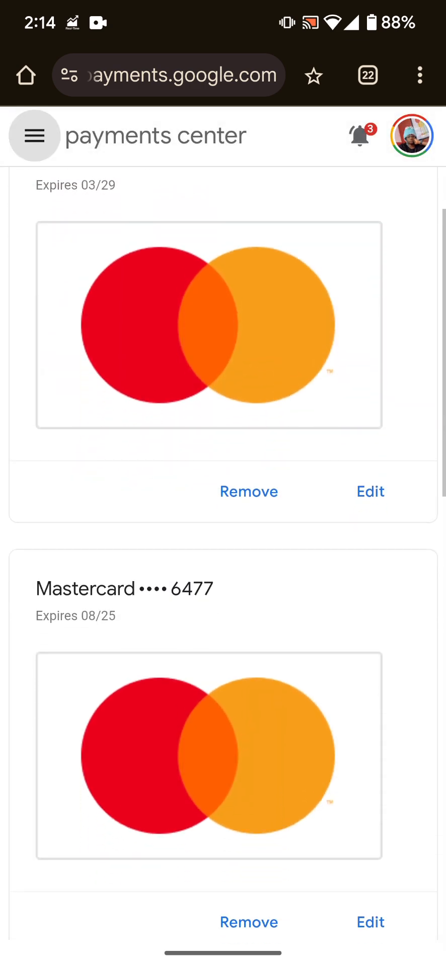
scroll(down, 3)
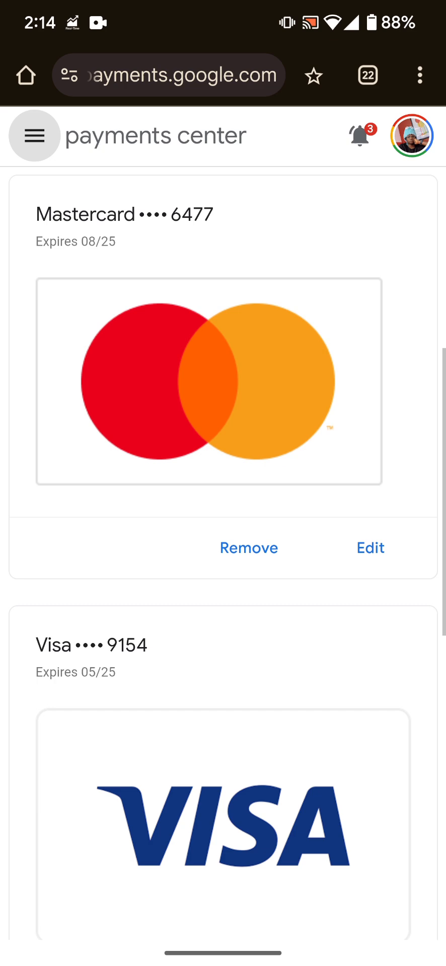
scroll(down, 3)
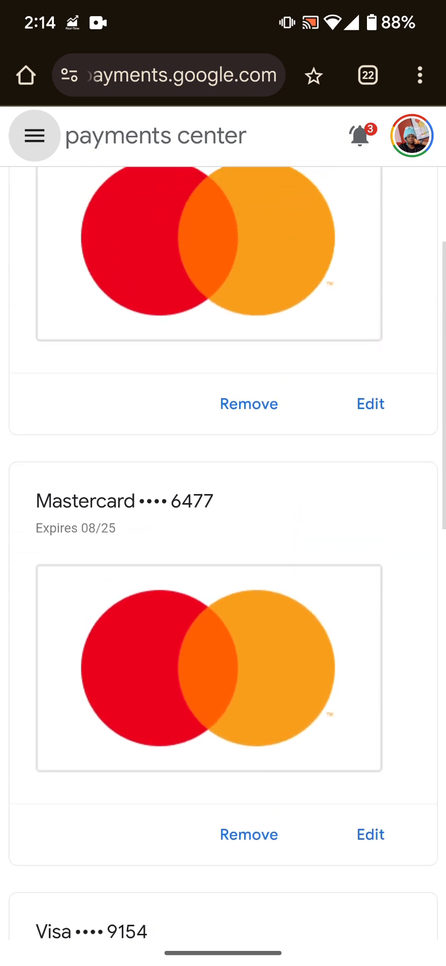
scroll(down, 3)
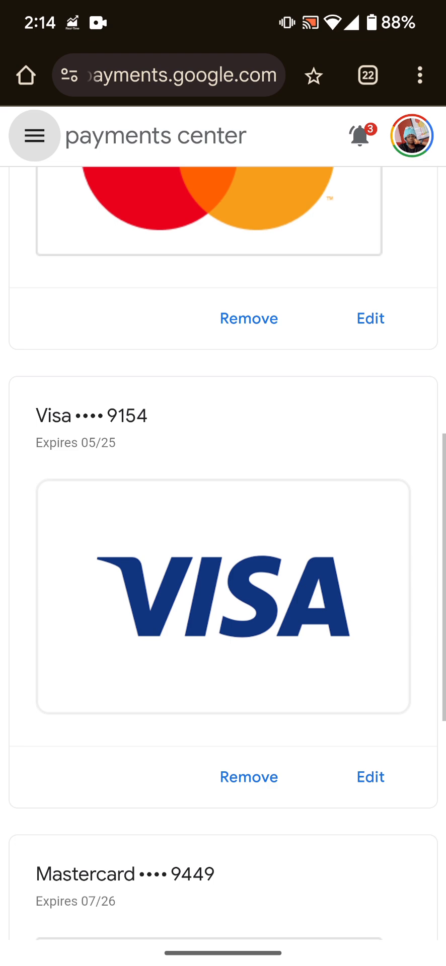
scroll(down, 3)
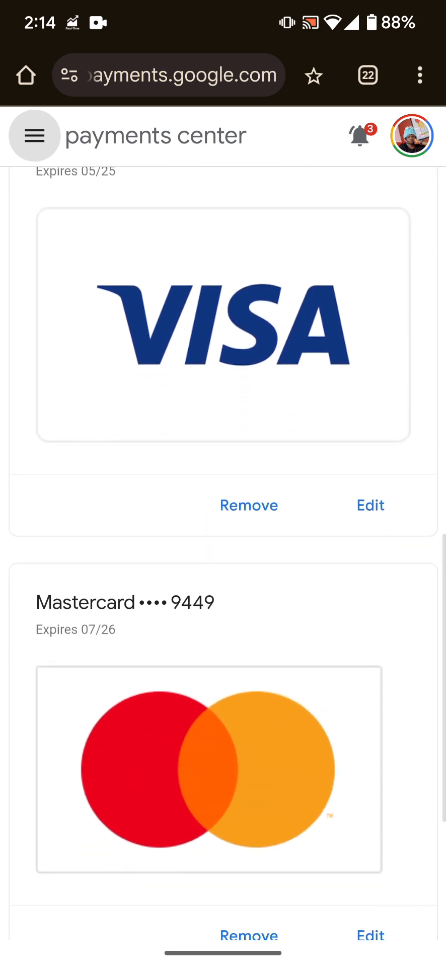
scroll(down, 3)
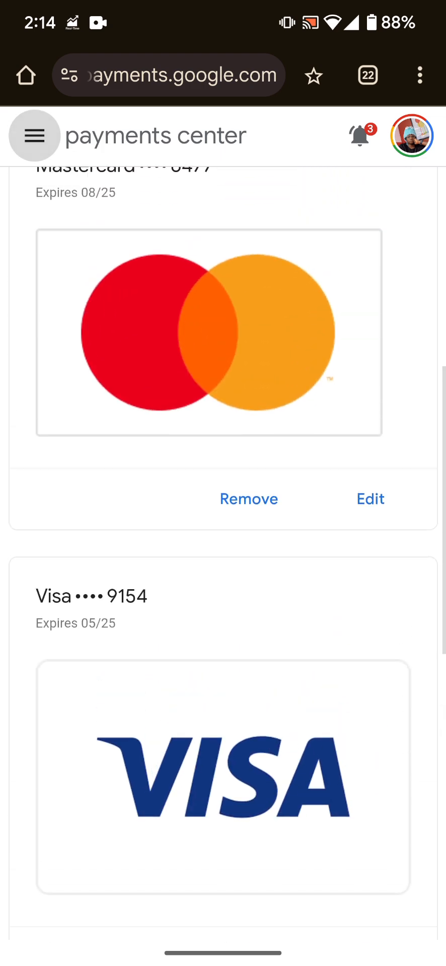
click(34, 135)
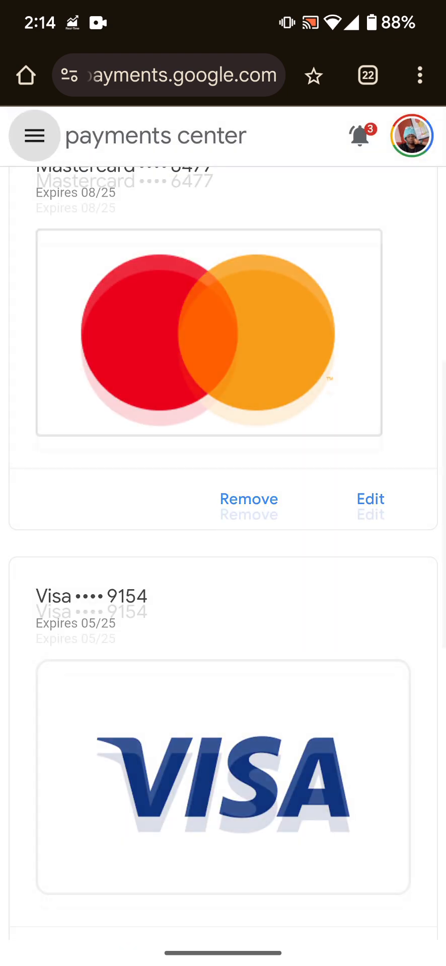
scroll(down, 3)
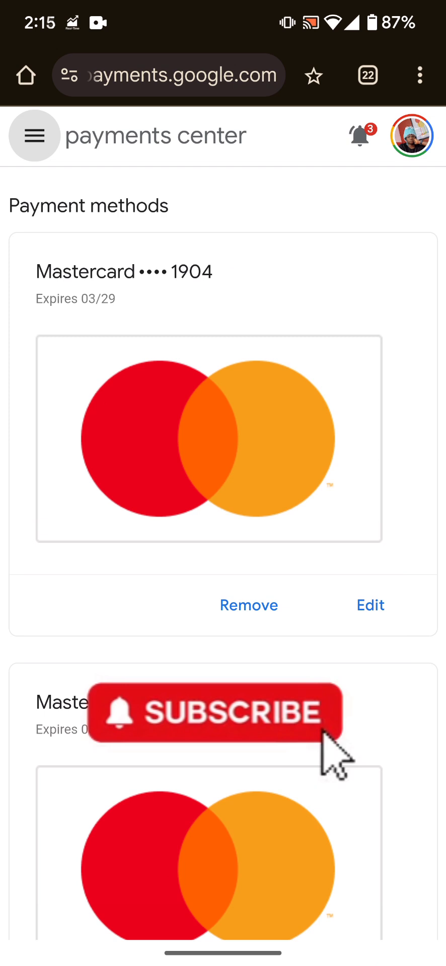
click(215, 713)
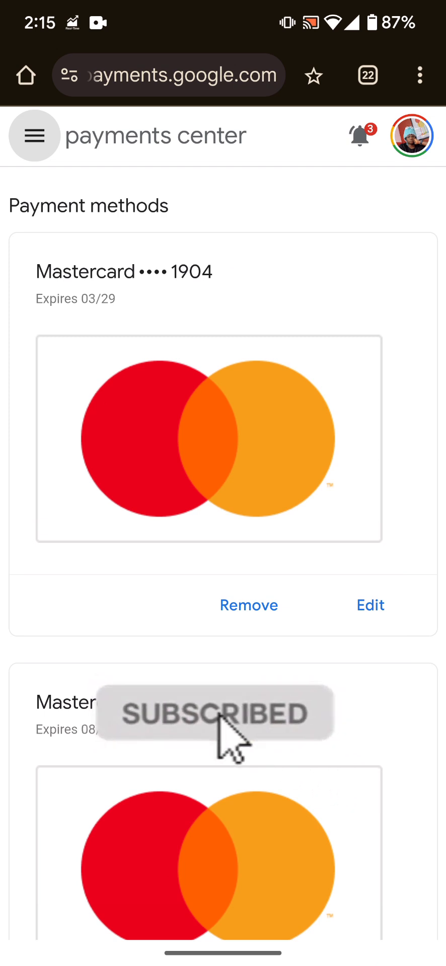